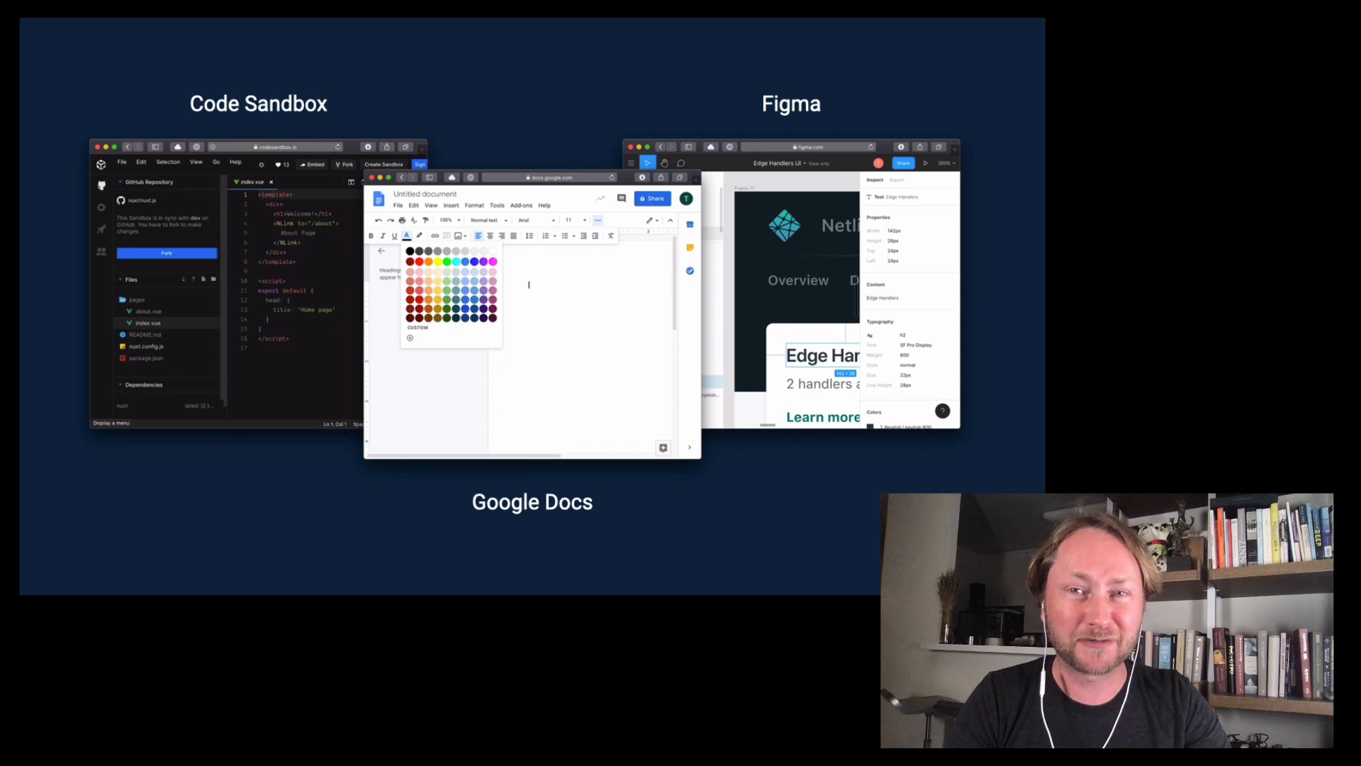
scroll("down", 3)
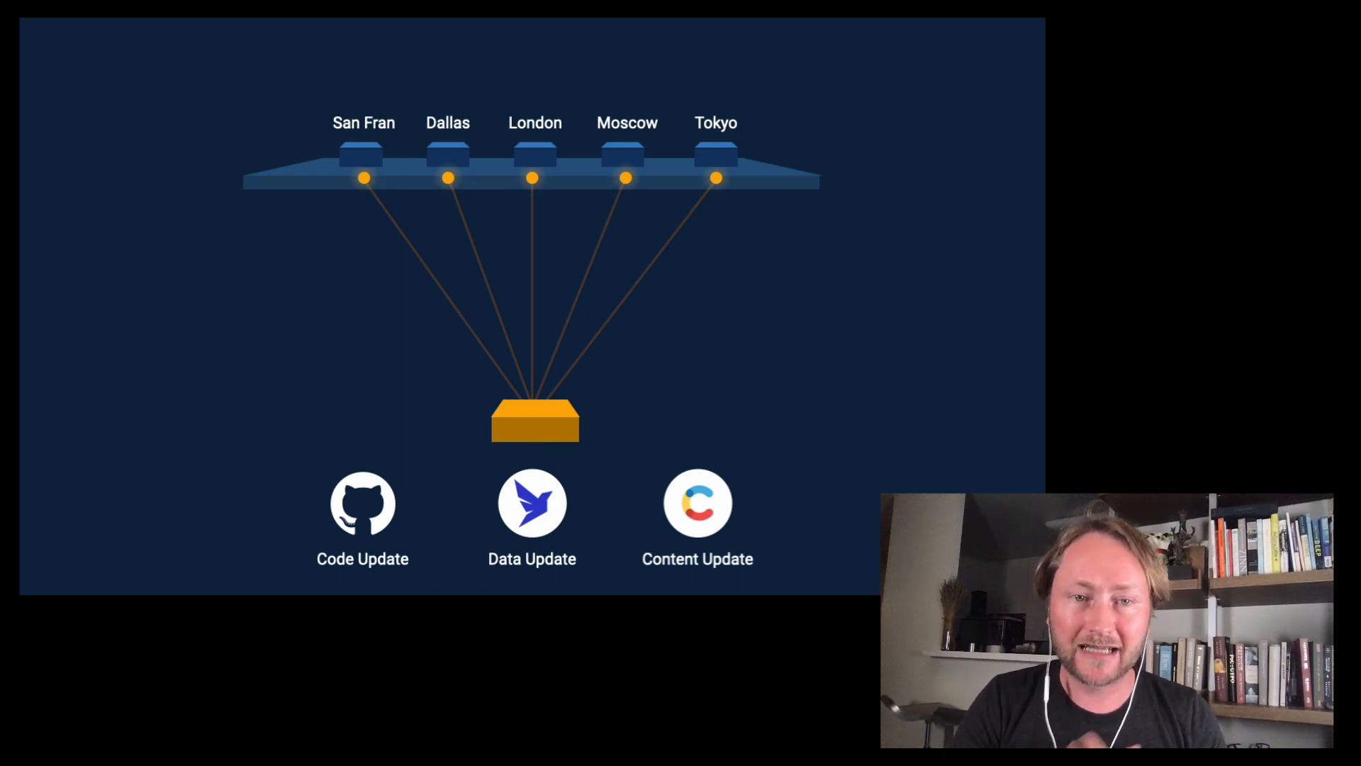
key("right")
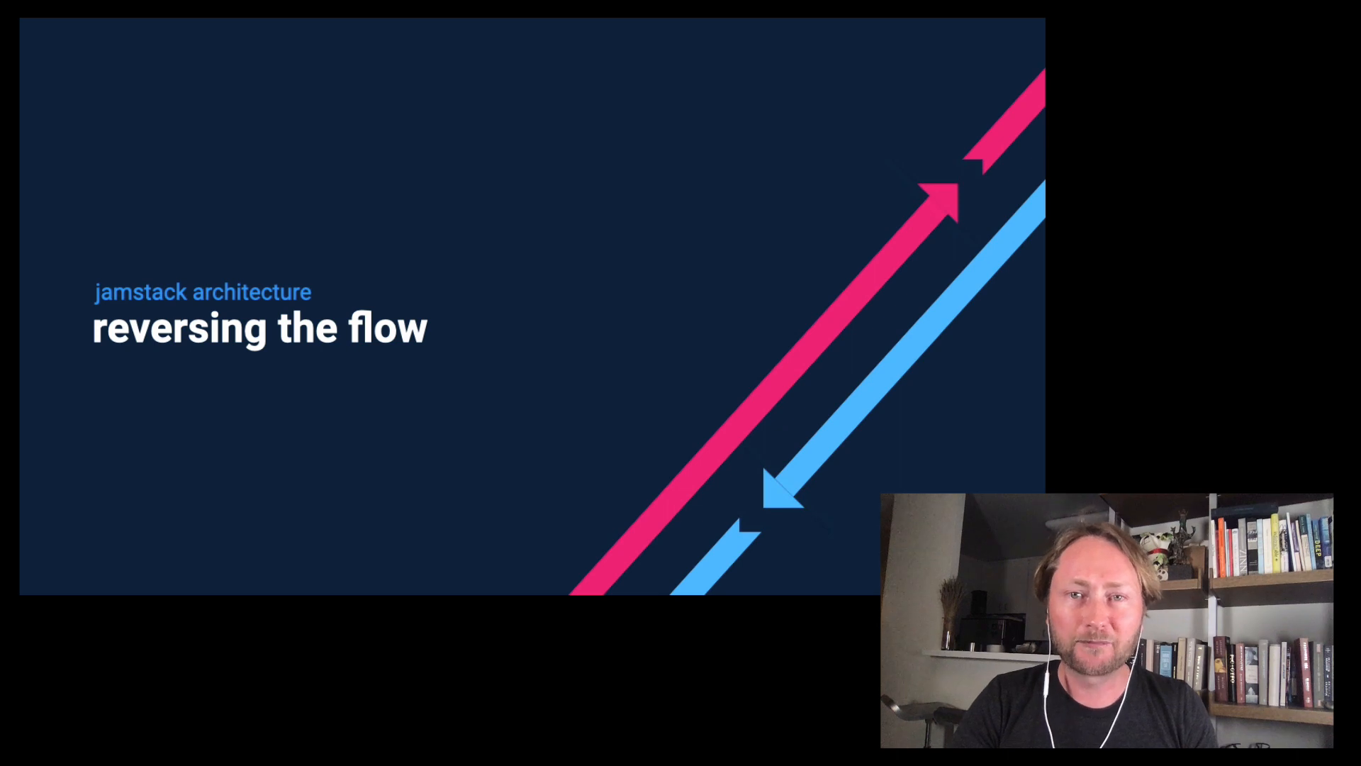
key("right")
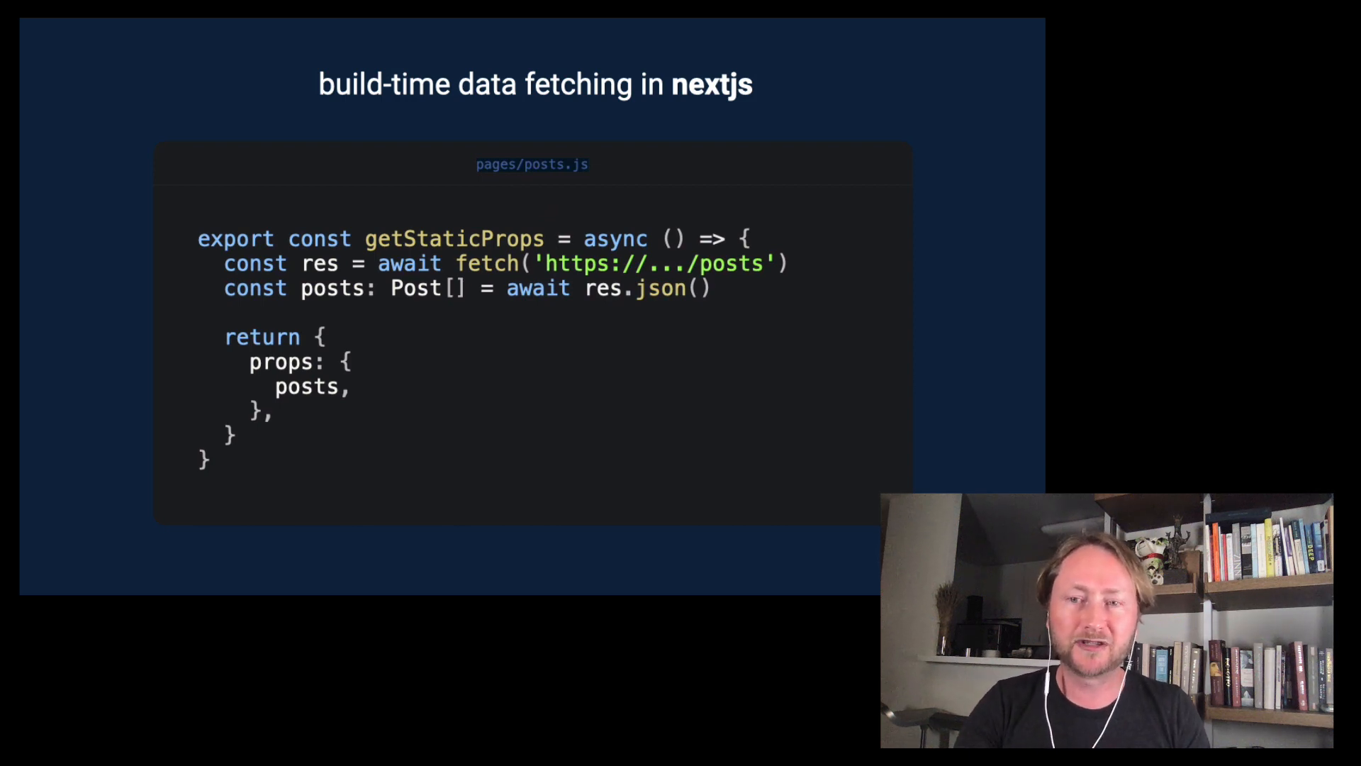
key("Right")
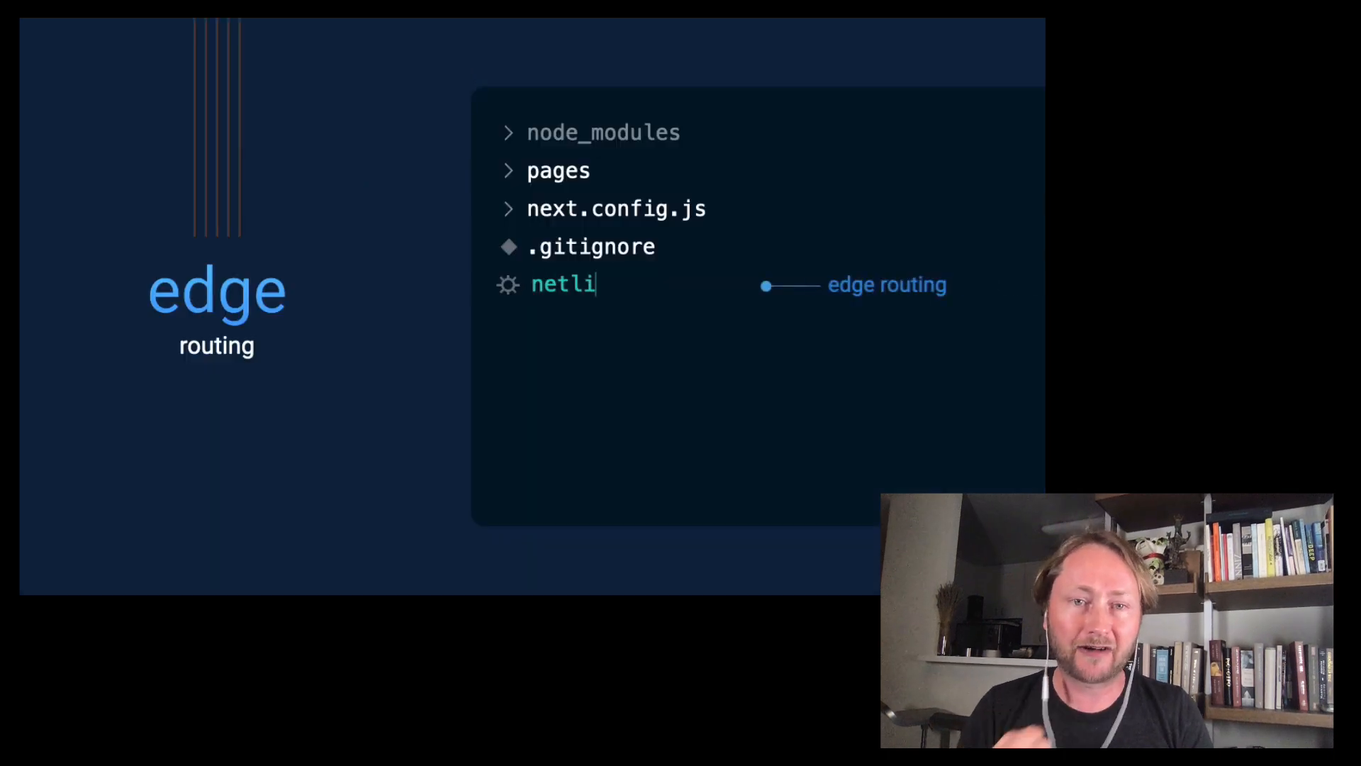
type("fy.toml")
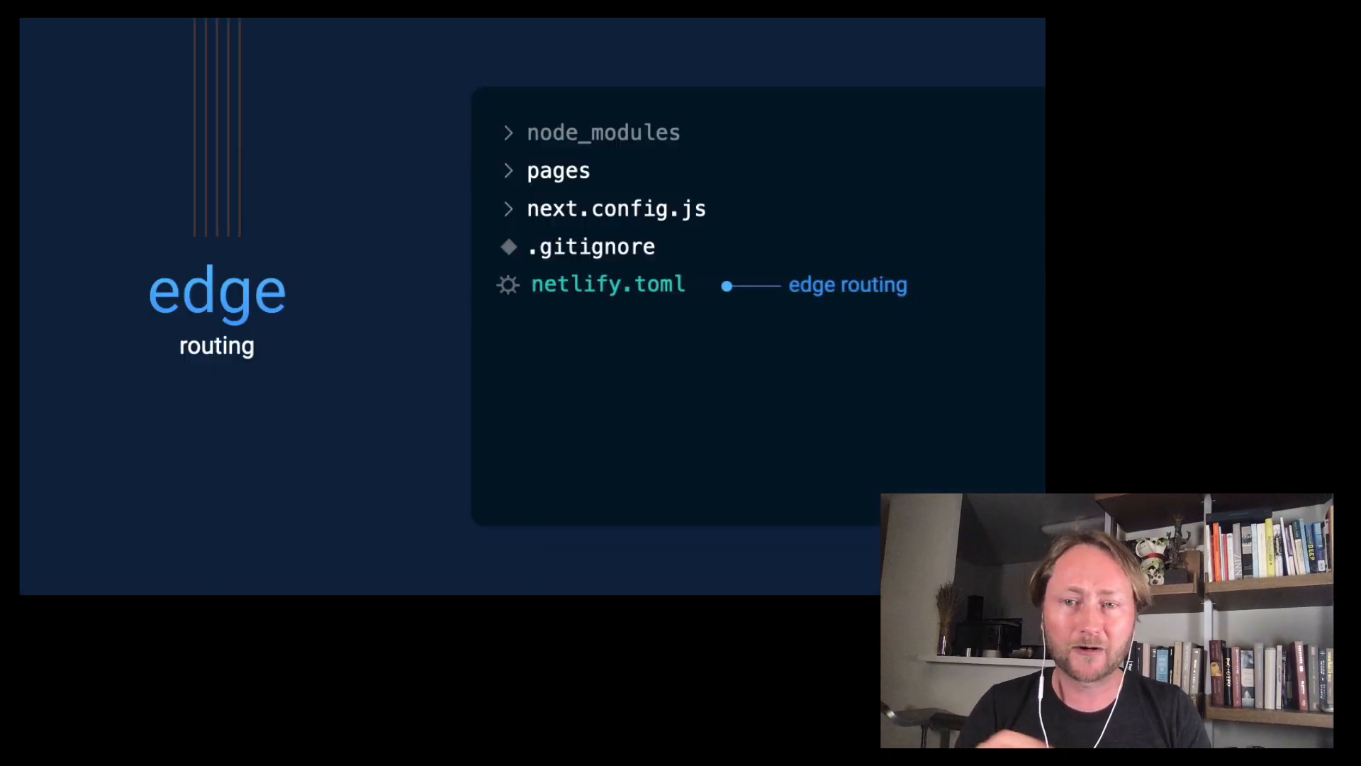